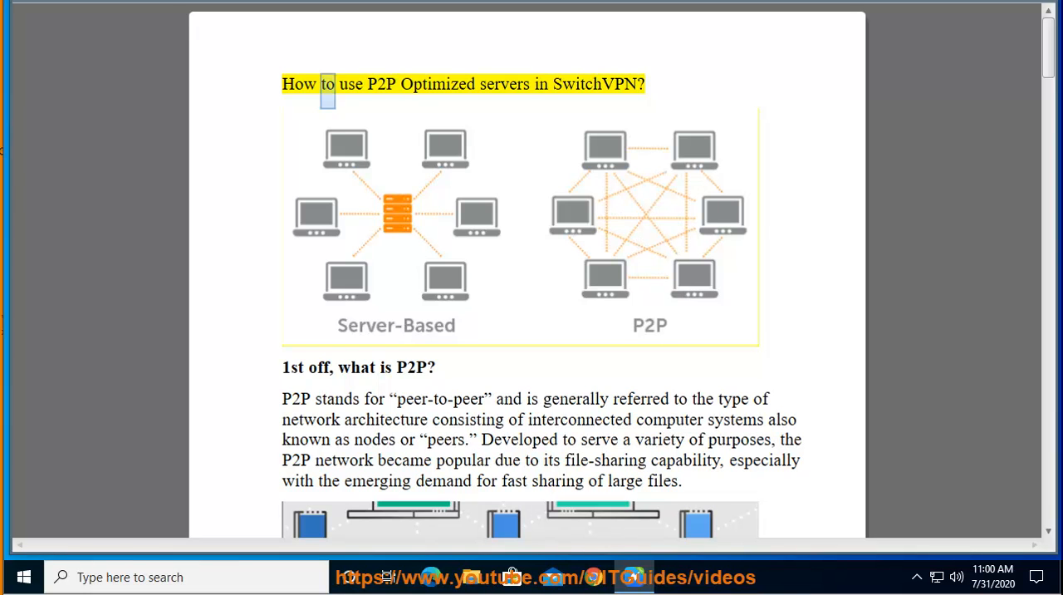
# Step: Follow the read-aloud highlight from the SwitchVPN title down through page 1's P2P explanation
pyautogui.doubleClick(594, 84)
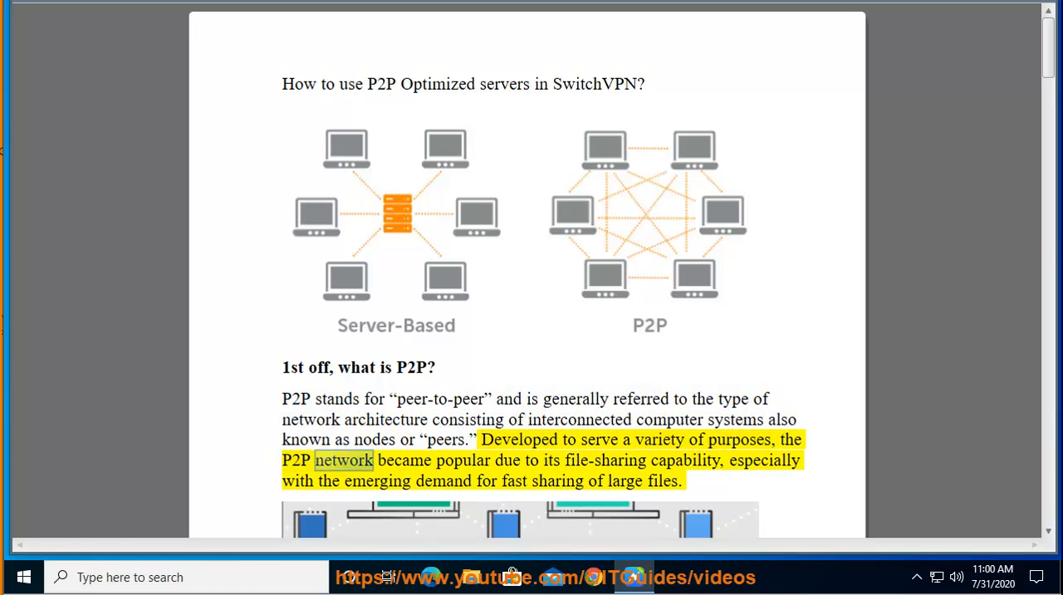
pyautogui.doubleClick(684, 461)
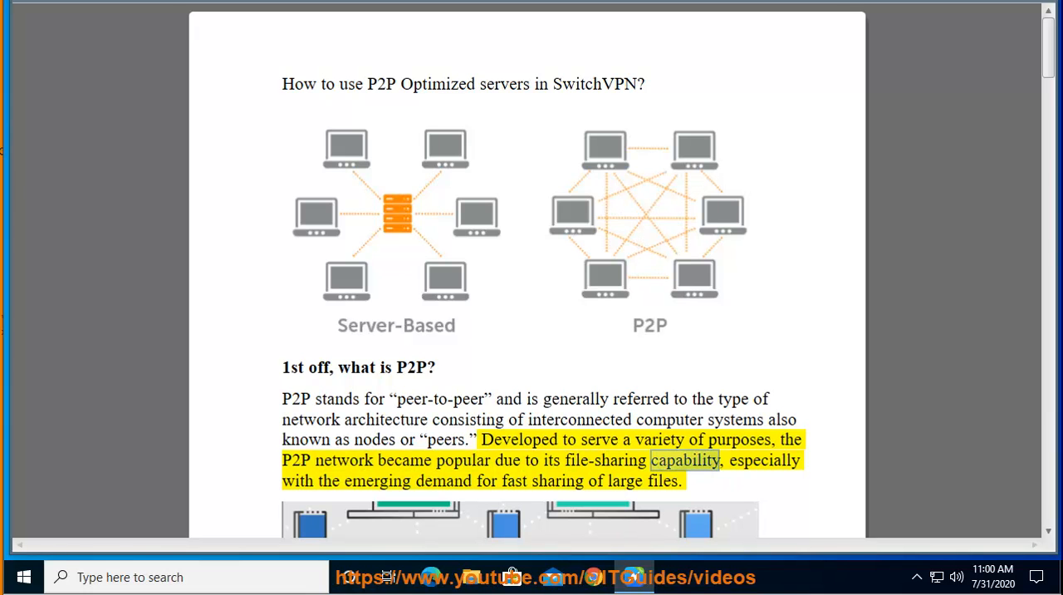
pyautogui.doubleClick(442, 480)
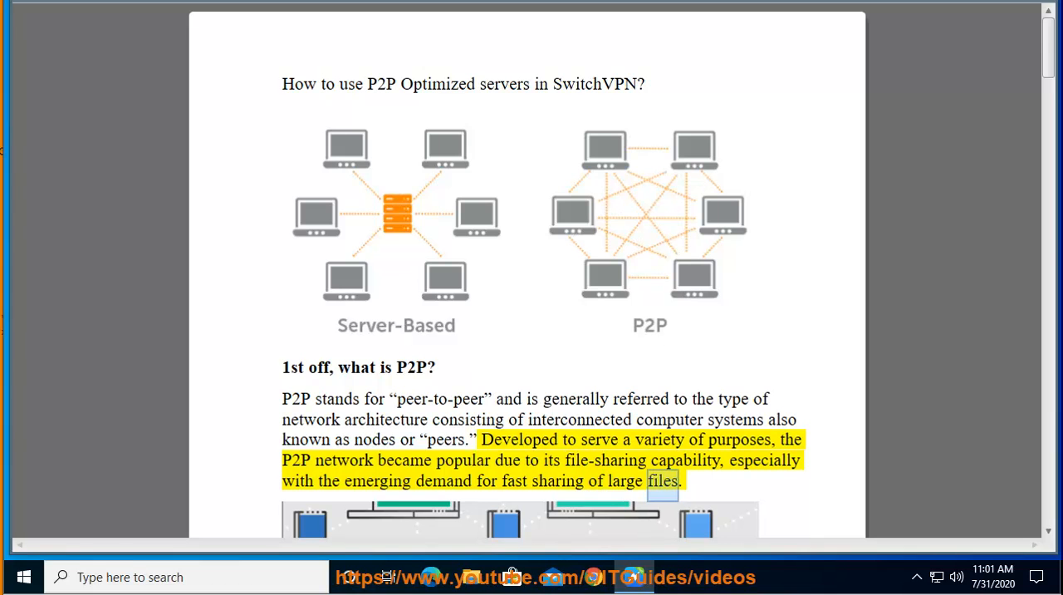
pyautogui.scroll(-3)
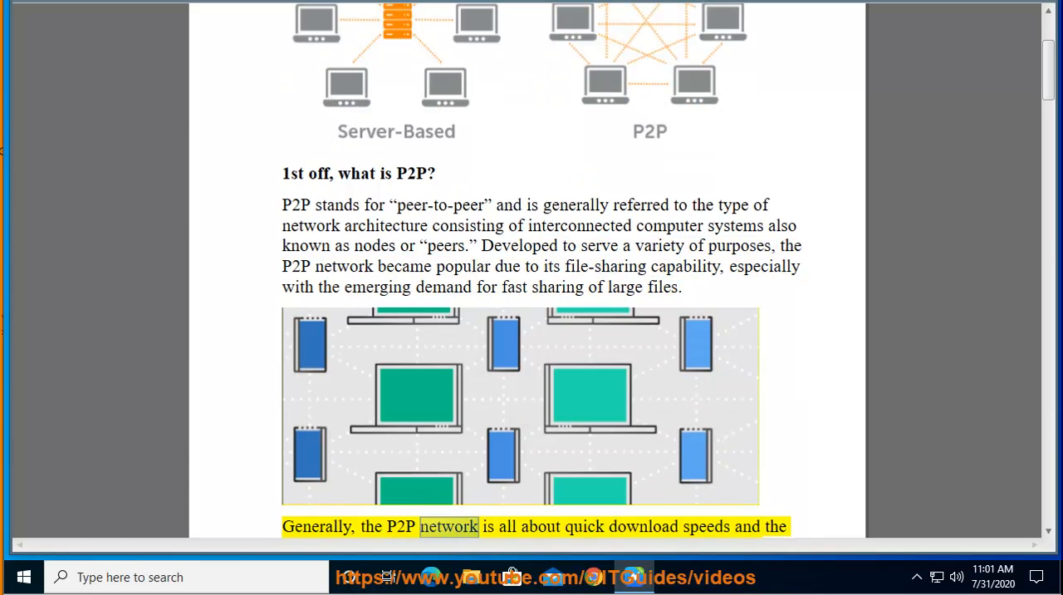
pyautogui.scroll(-3)
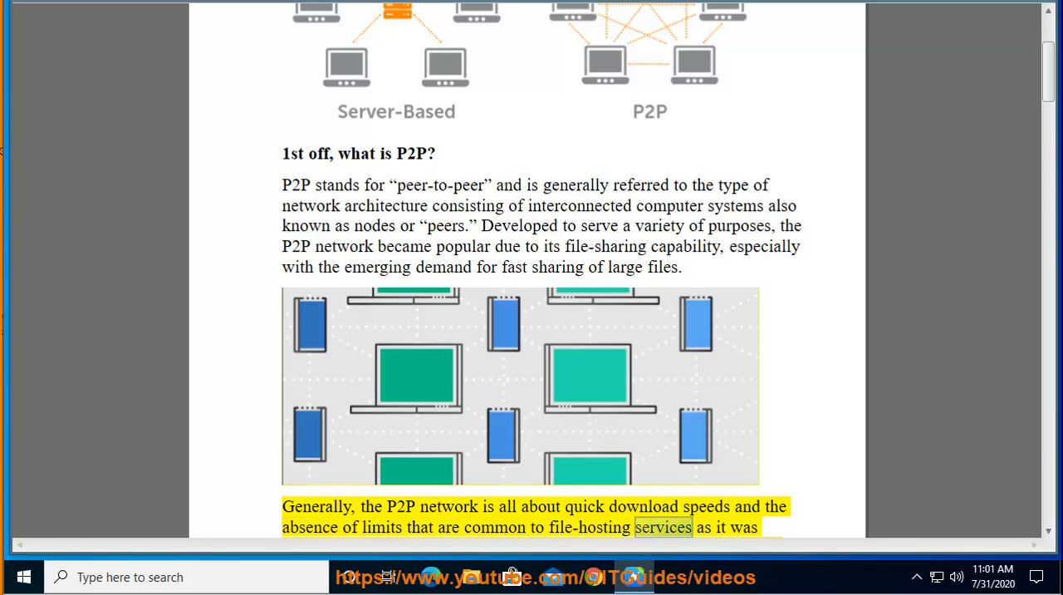
pyautogui.scroll(-3)
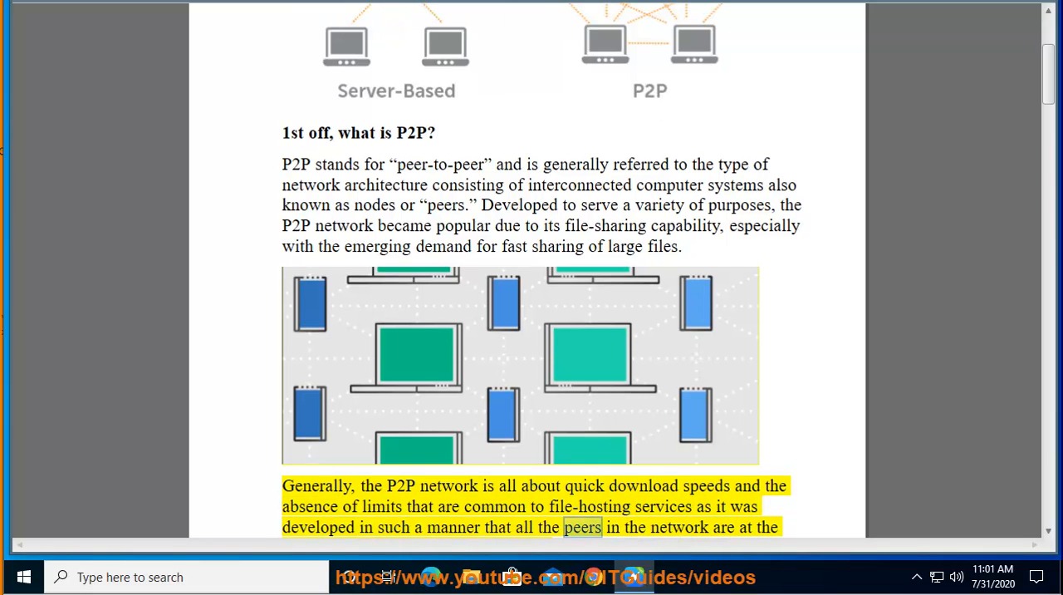
pyautogui.scroll(-3)
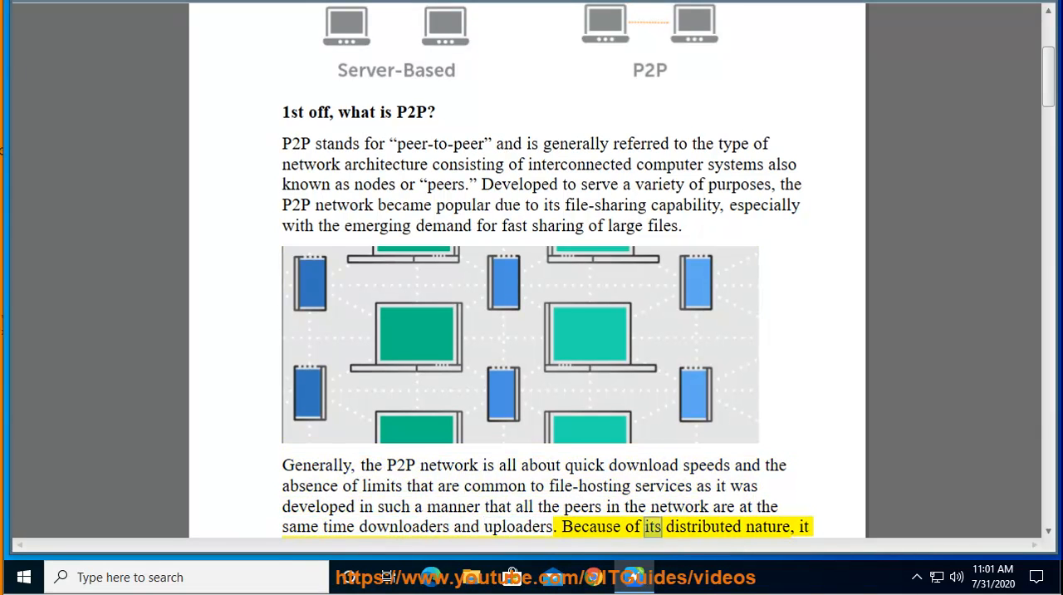
pyautogui.scroll(-3)
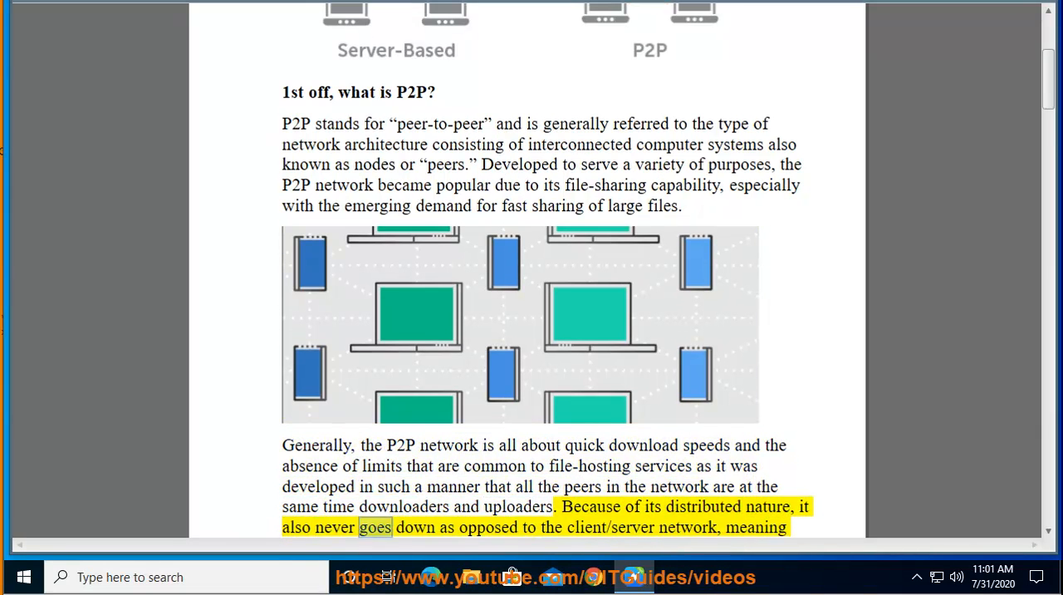
pyautogui.doubleClick(687, 526)
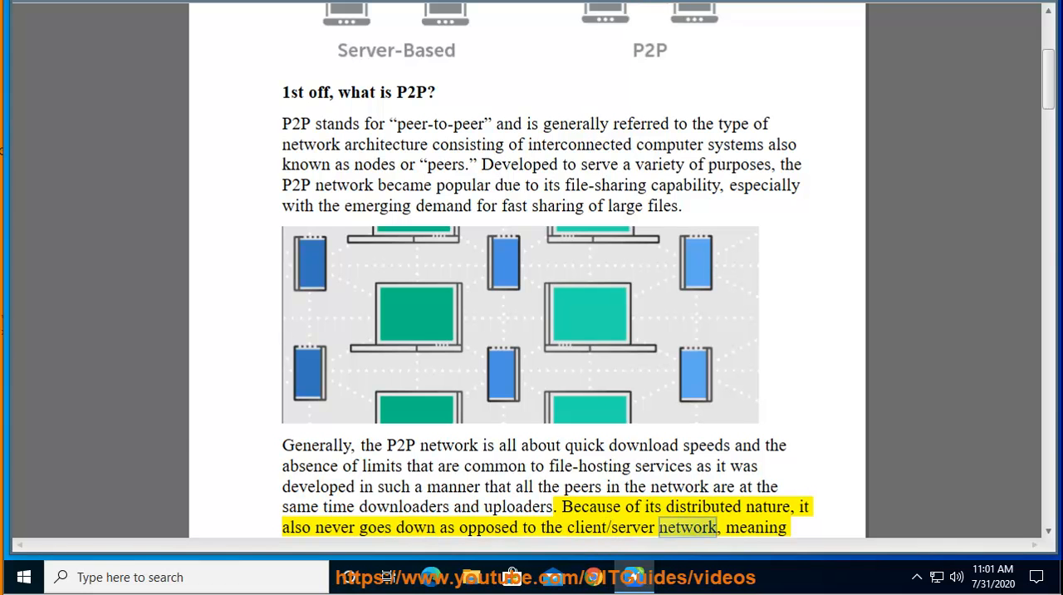
pyautogui.scroll(-3)
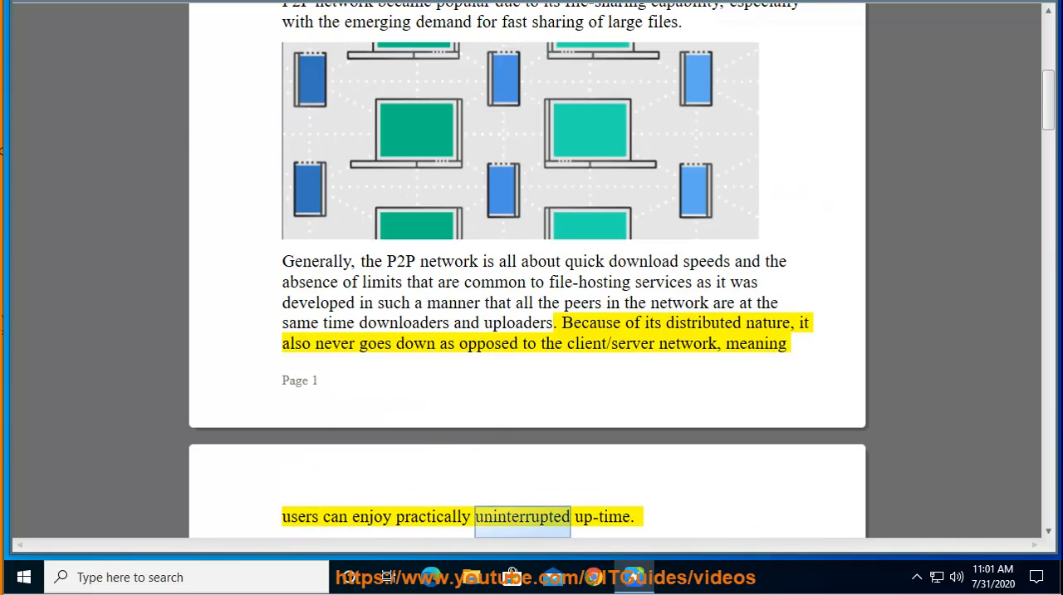
# Step: Follow the read-aloud down page 2, from uninterrupted up-time to the censorship-and-VPN conclusion
pyautogui.scroll(-3)
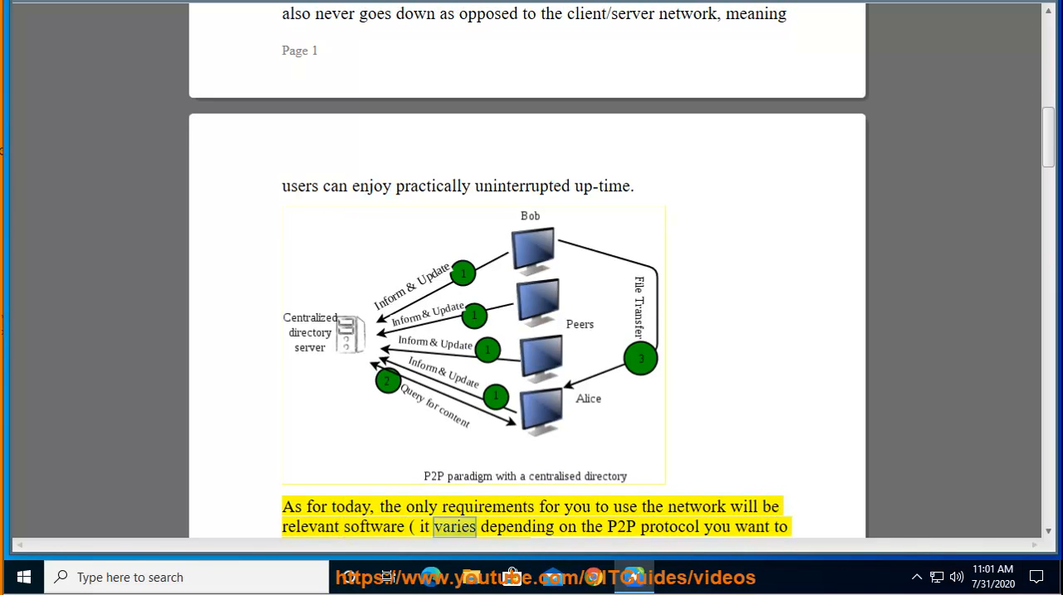
pyautogui.doubleClick(751, 525)
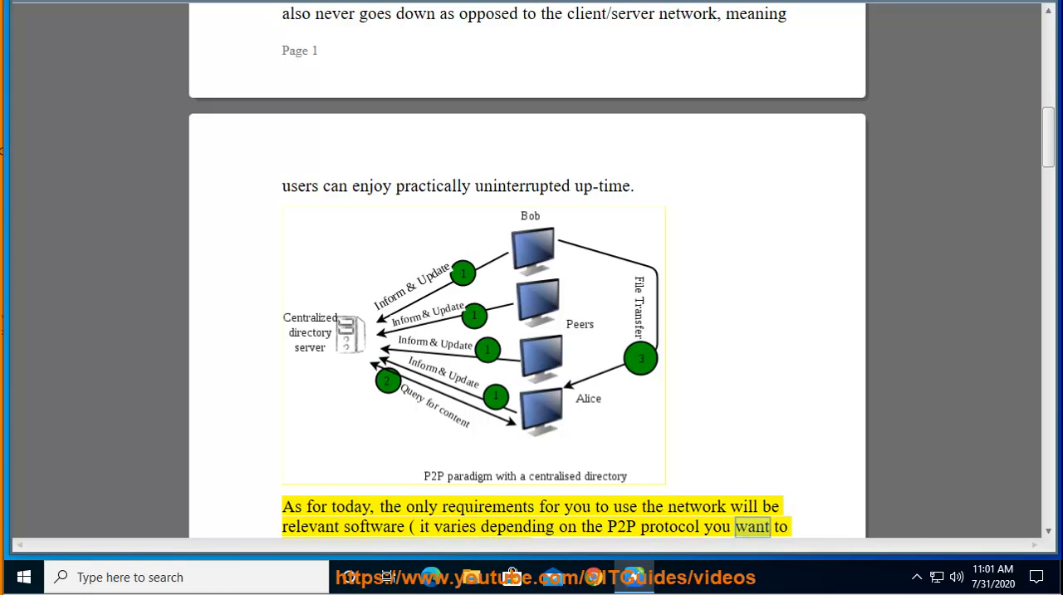
pyautogui.scroll(-3)
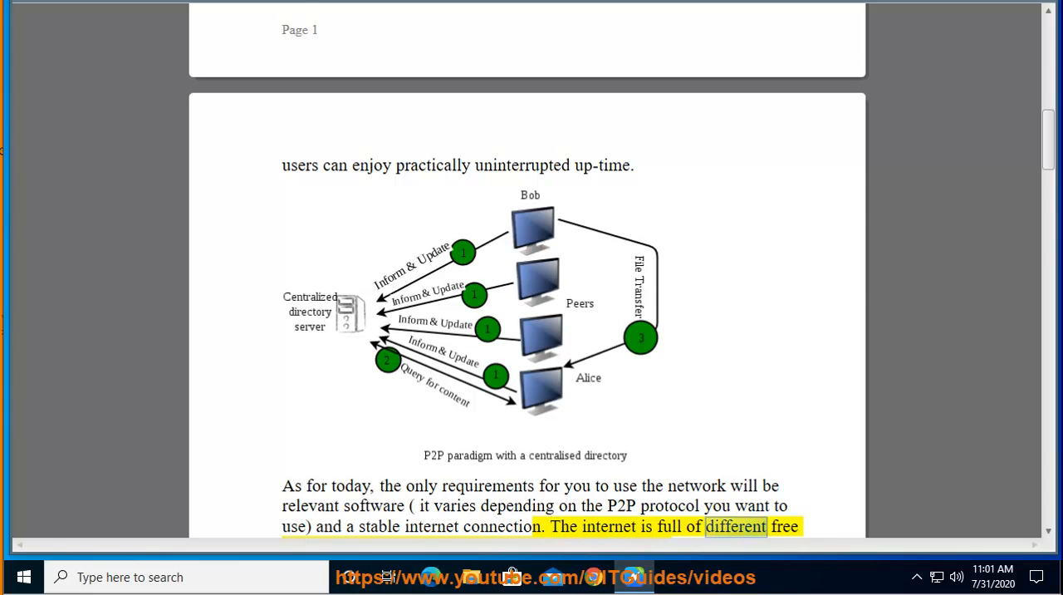
pyautogui.scroll(-3)
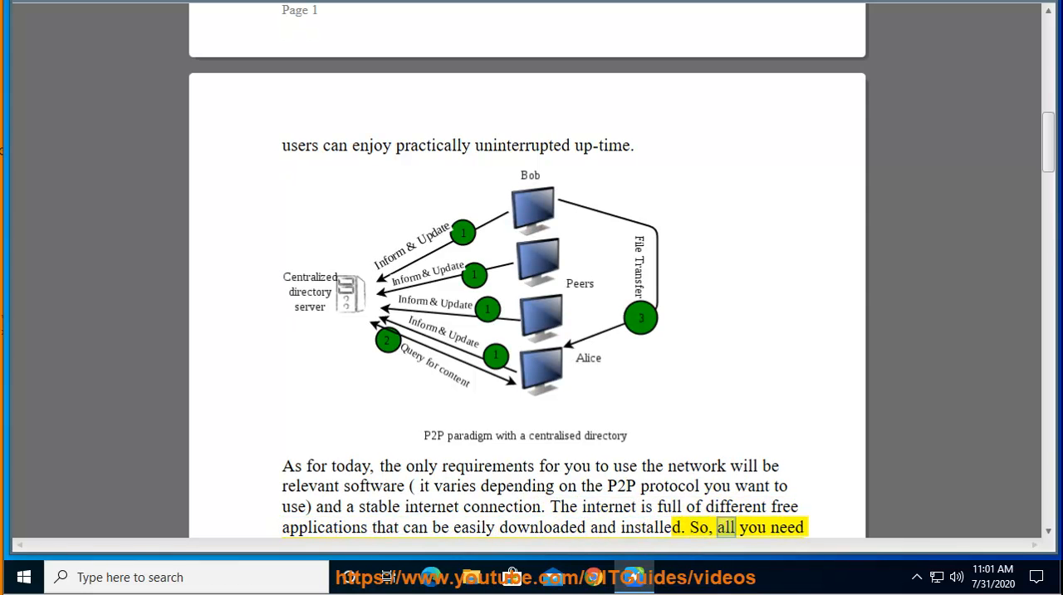
pyautogui.scroll(-3)
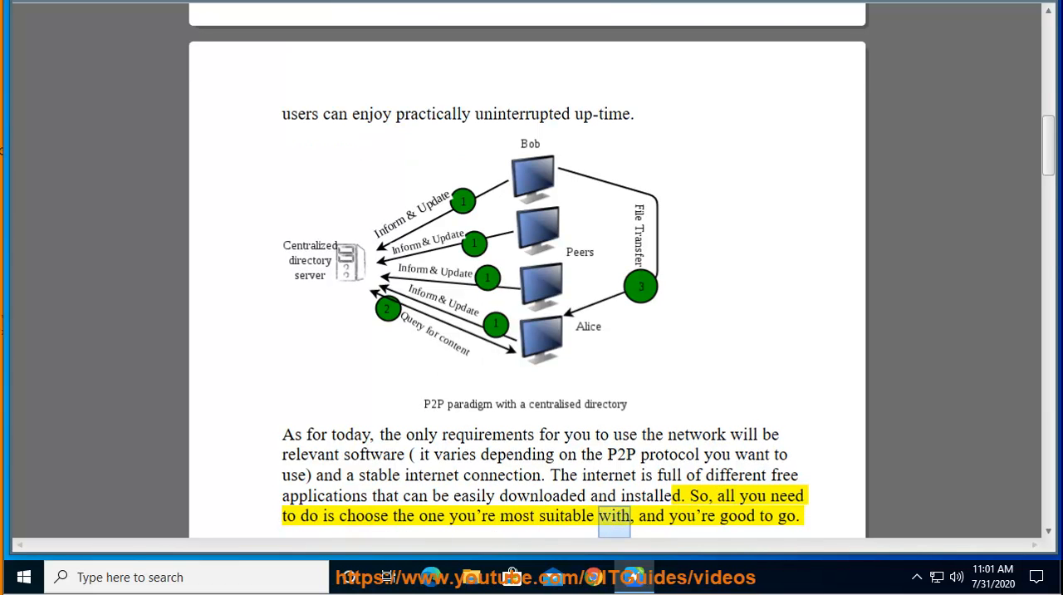
pyautogui.scroll(-3)
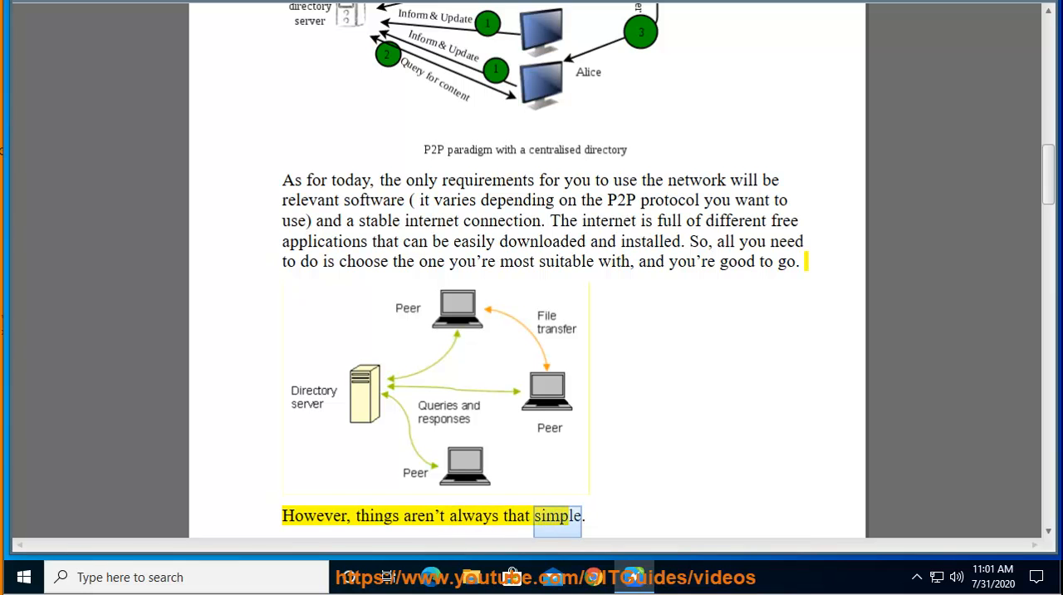
pyautogui.scroll(-3)
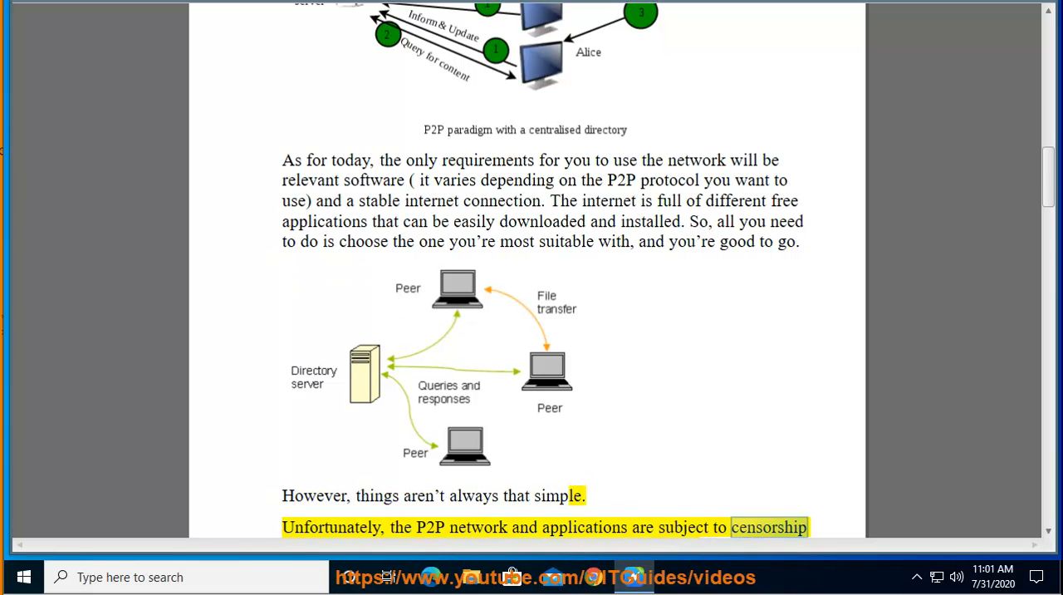
pyautogui.scroll(-3)
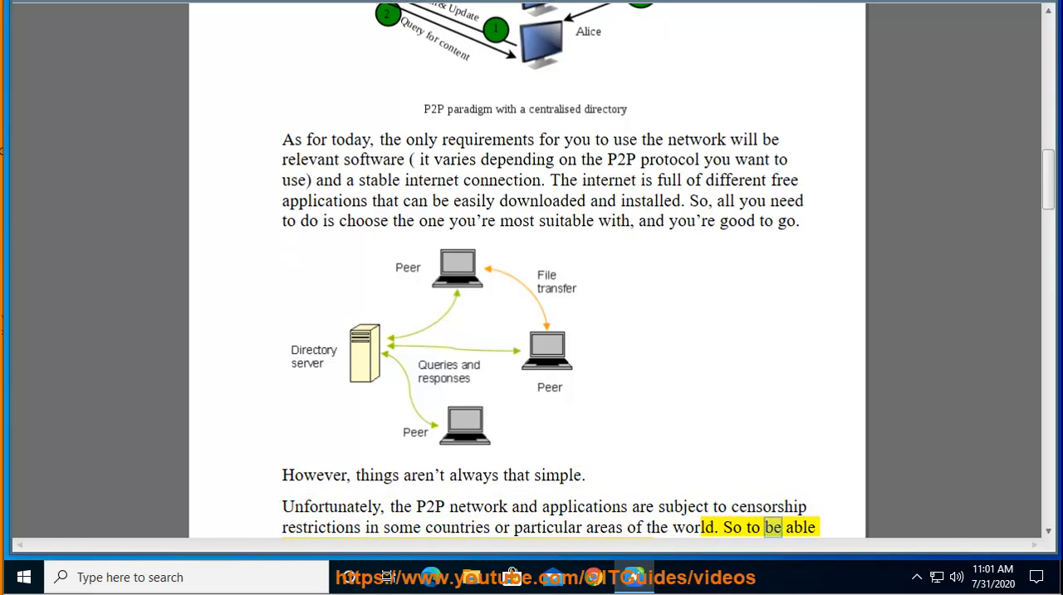
pyautogui.scroll(-3)
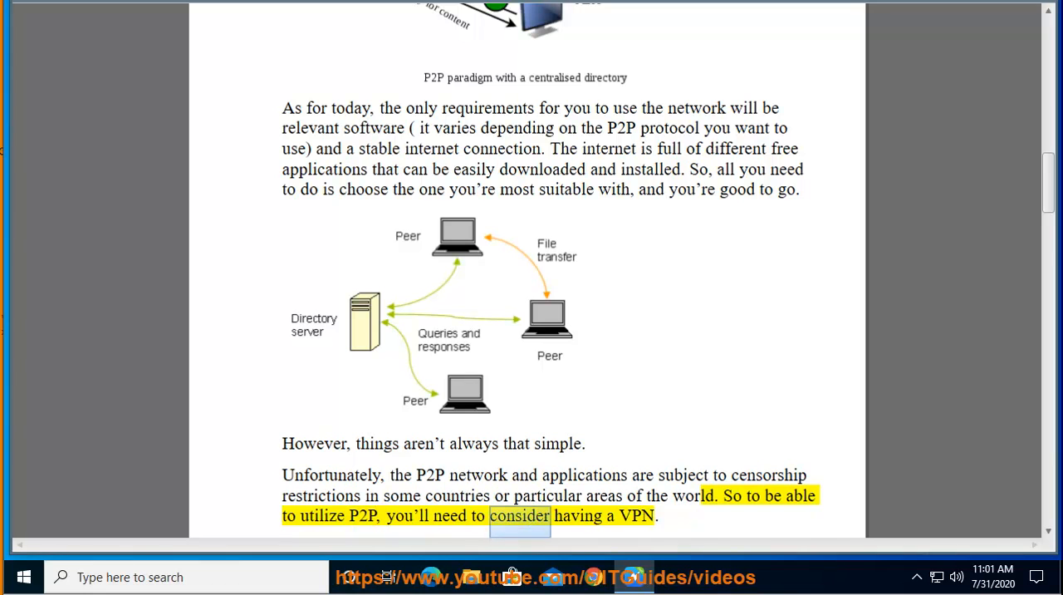
pyautogui.scroll(-3)
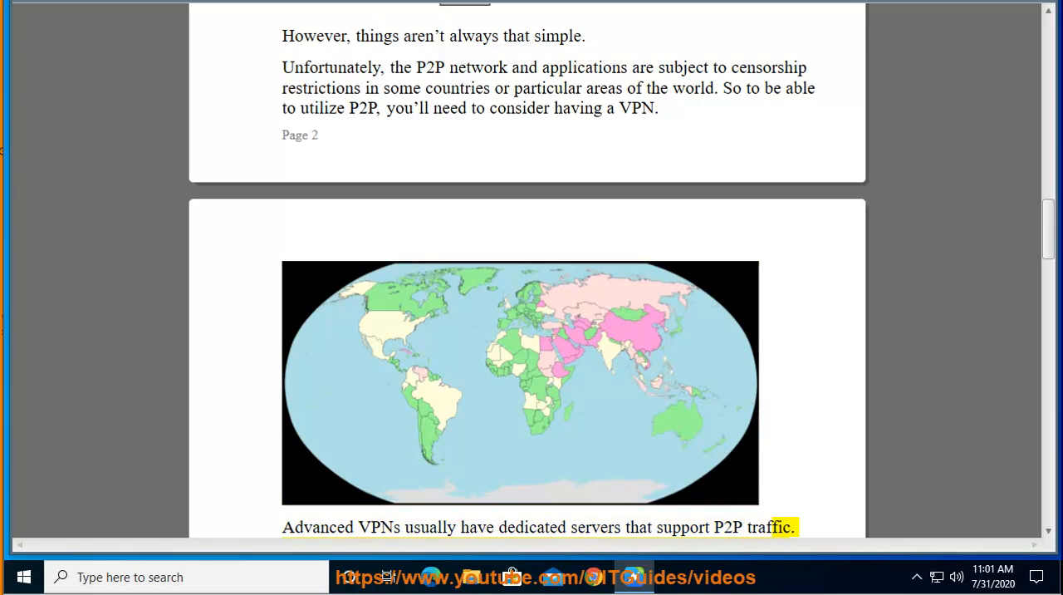
# Step: Follow the read-aloud through page 3's server selection and download steps to the support-team sentence
pyautogui.scroll(-3)
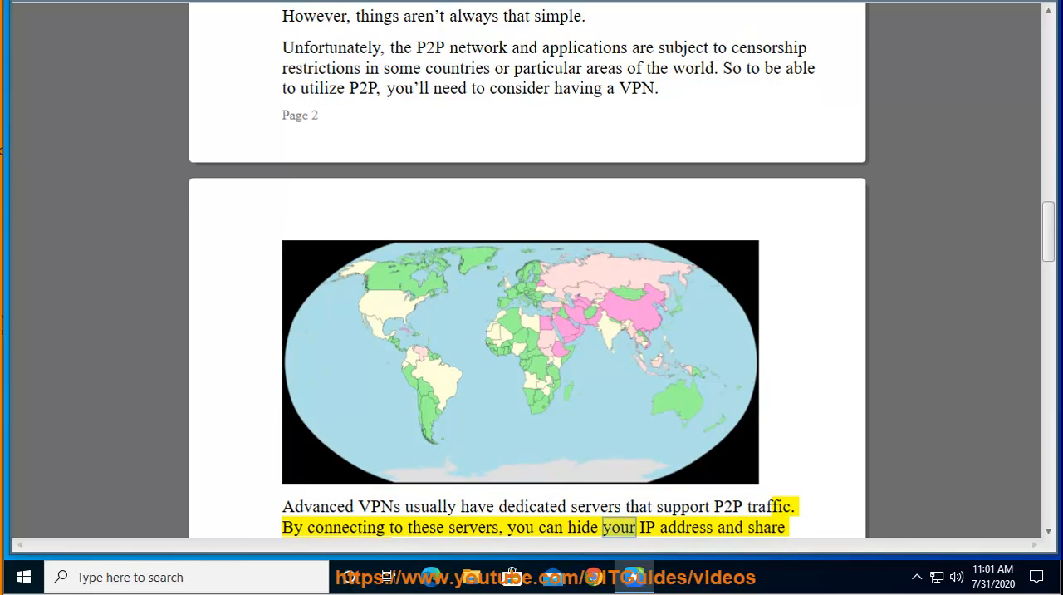
pyautogui.scroll(-3)
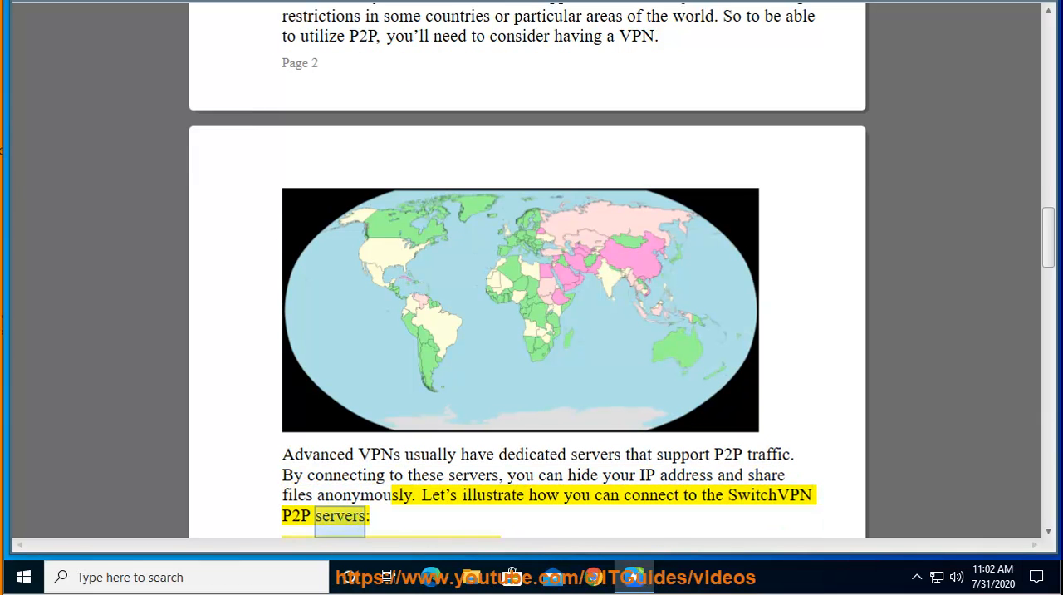
pyautogui.scroll(-3)
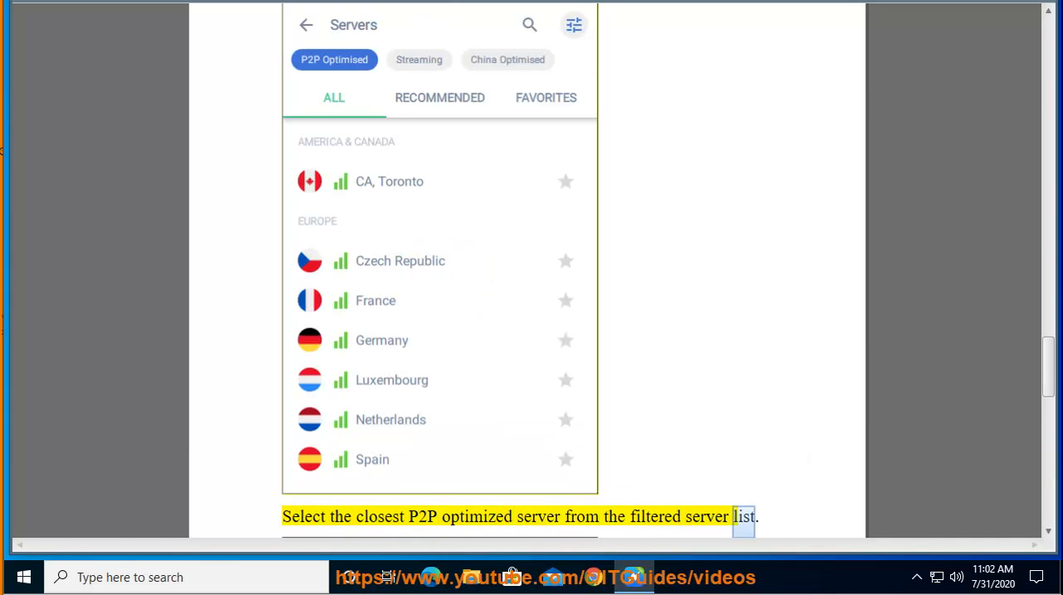
pyautogui.scroll(-3)
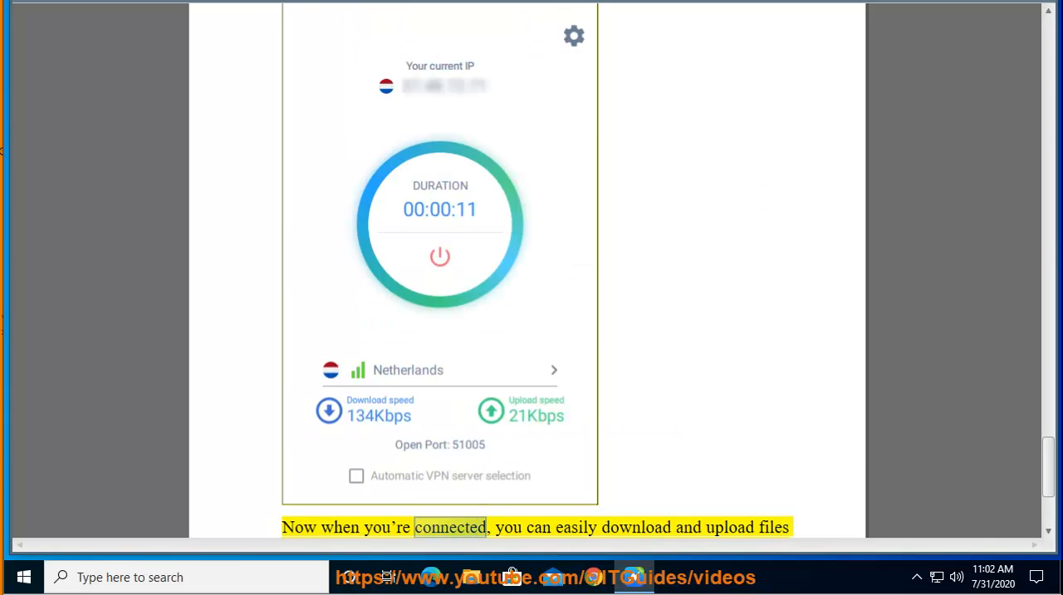
pyautogui.scroll(-3)
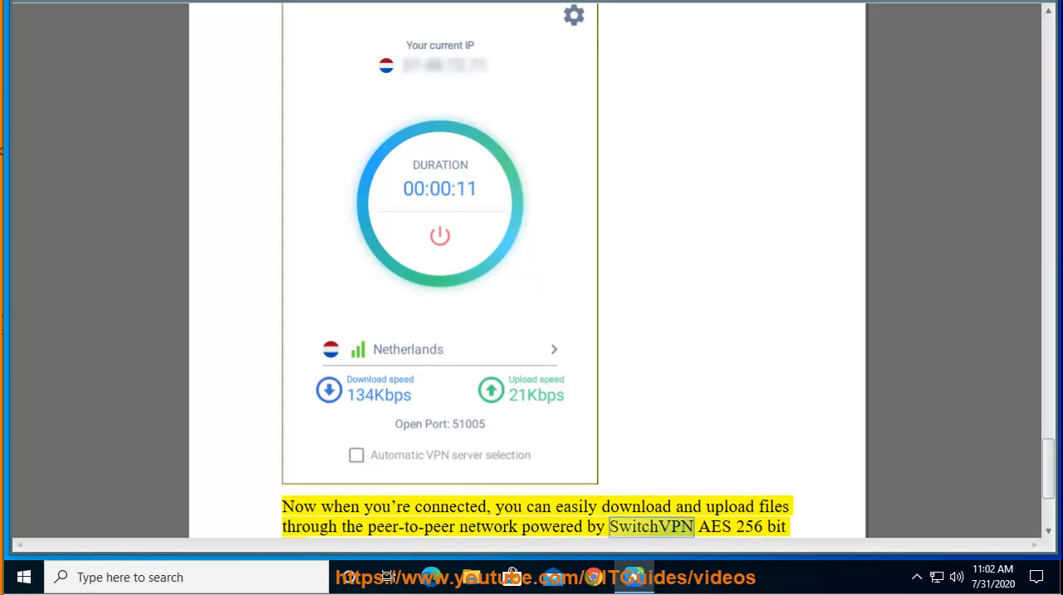
pyautogui.scroll(-3)
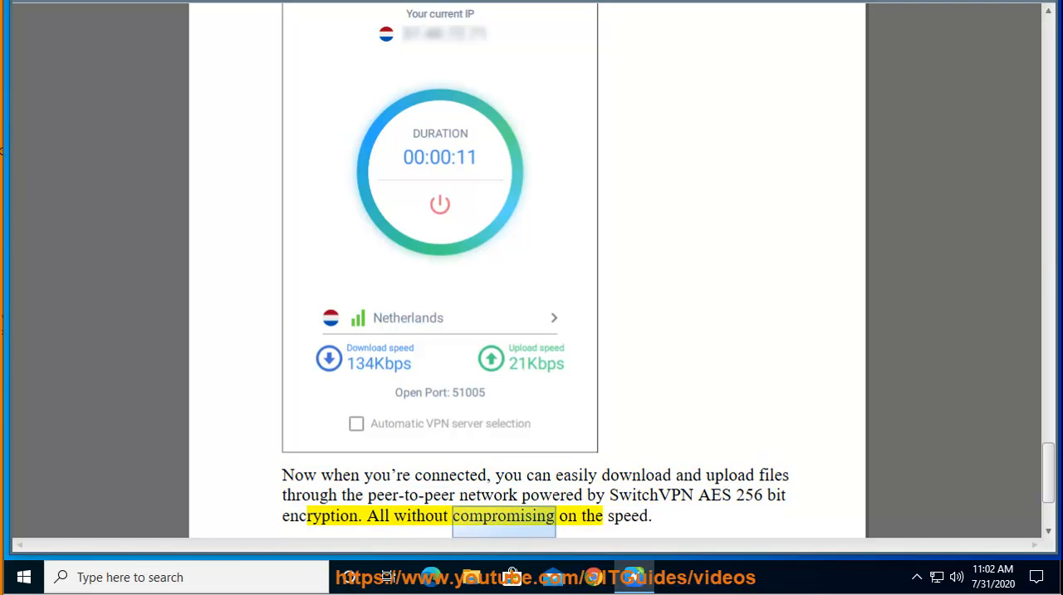
pyautogui.scroll(-3)
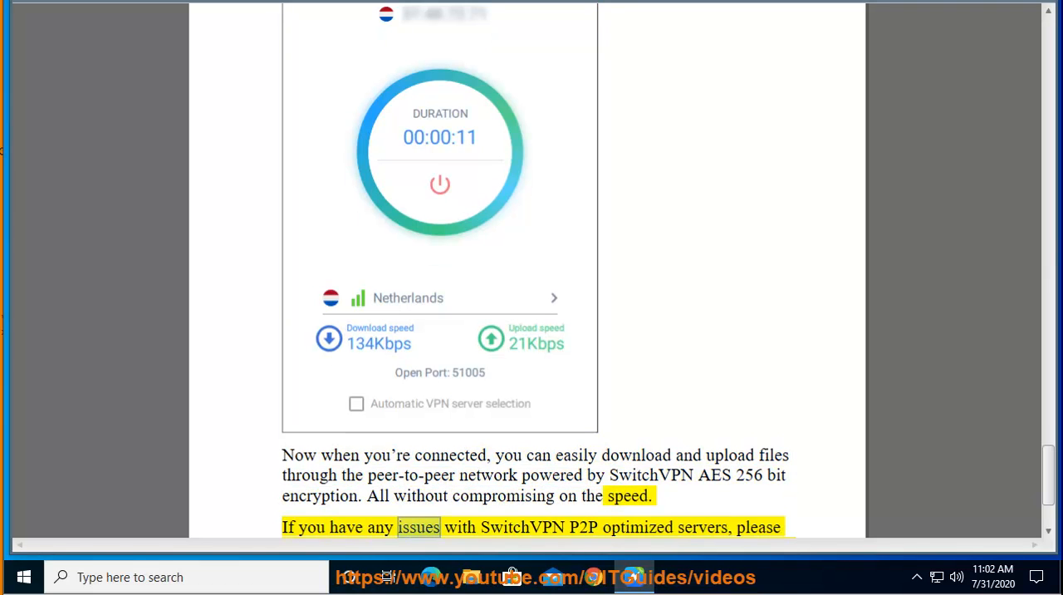
pyautogui.doubleClick(702, 527)
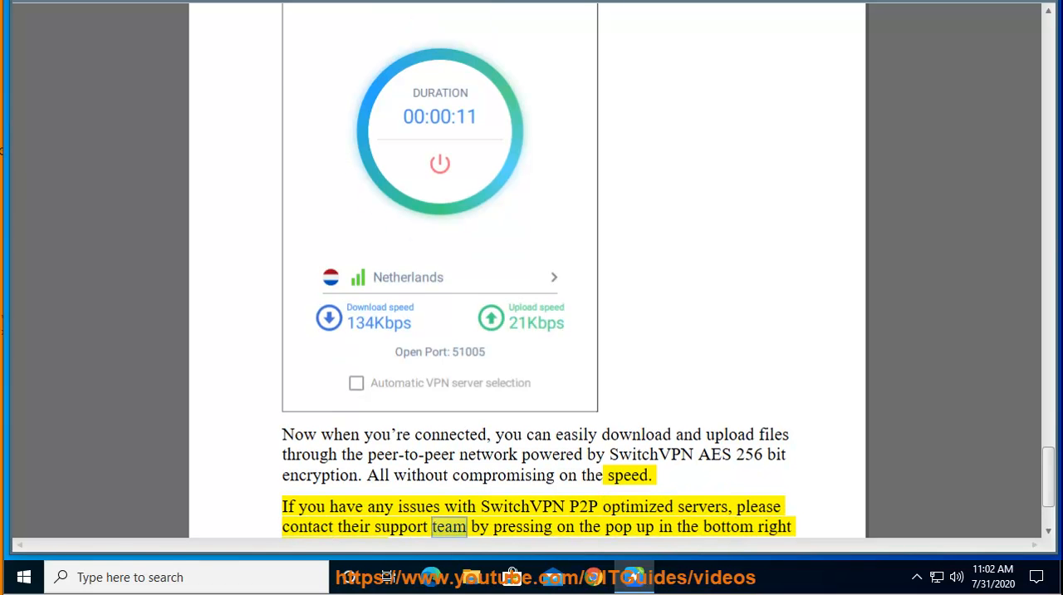
pyautogui.scroll(-3)
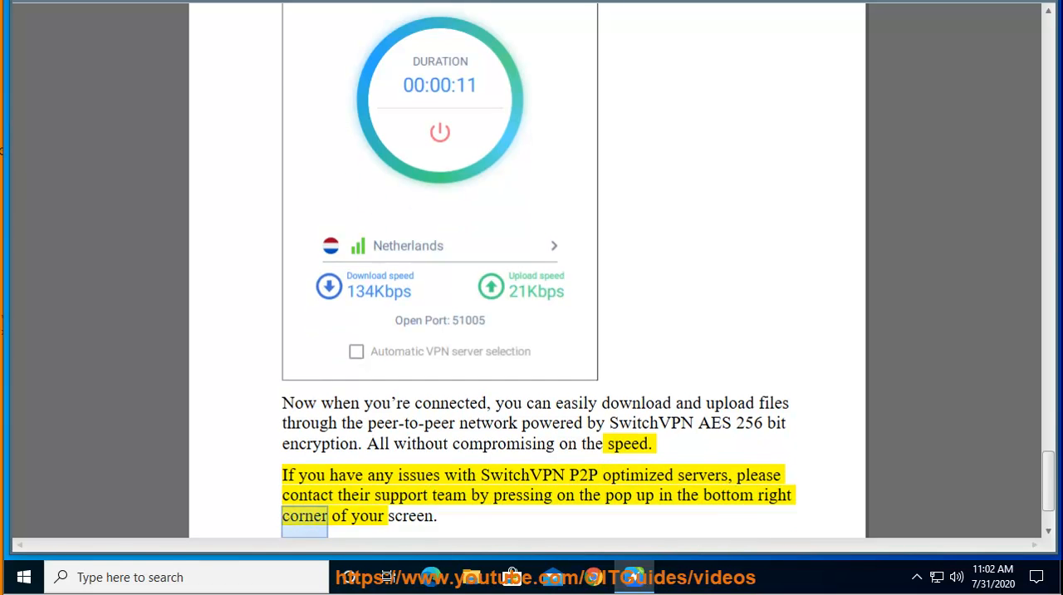